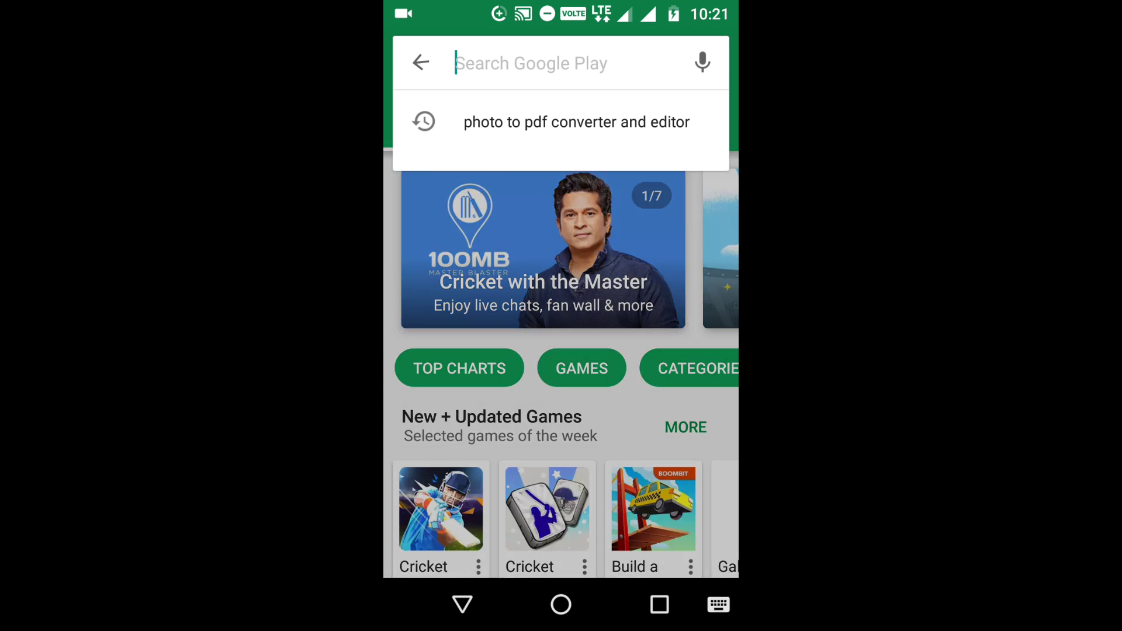
Find the Image to PDF Converter by DLM Infosoft through the Play Store search
click(561, 61)
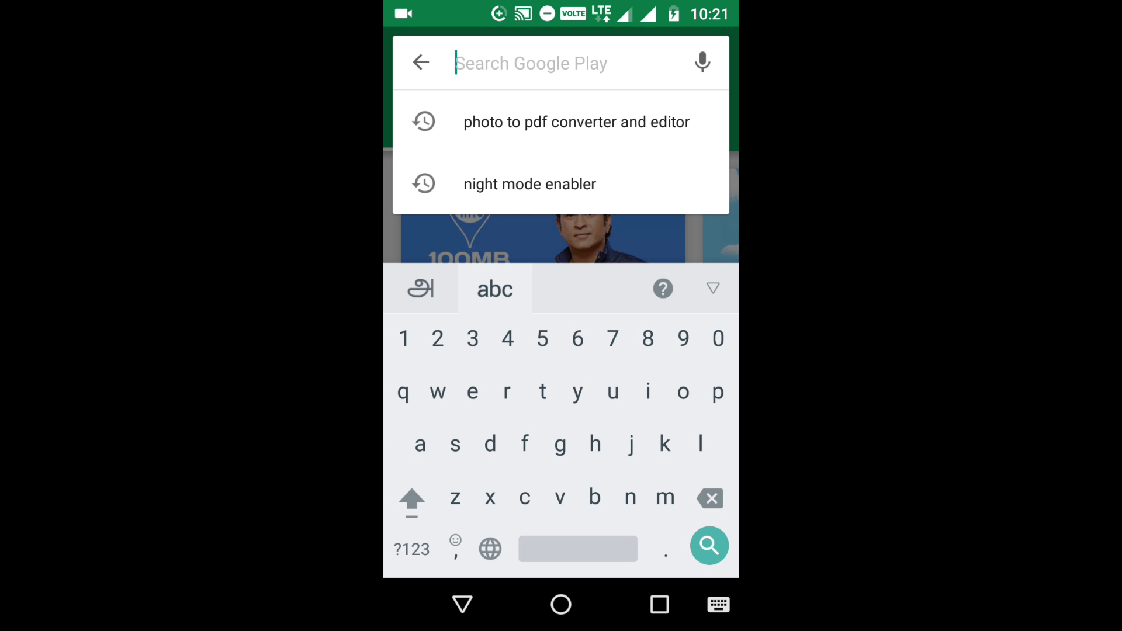
click(575, 121)
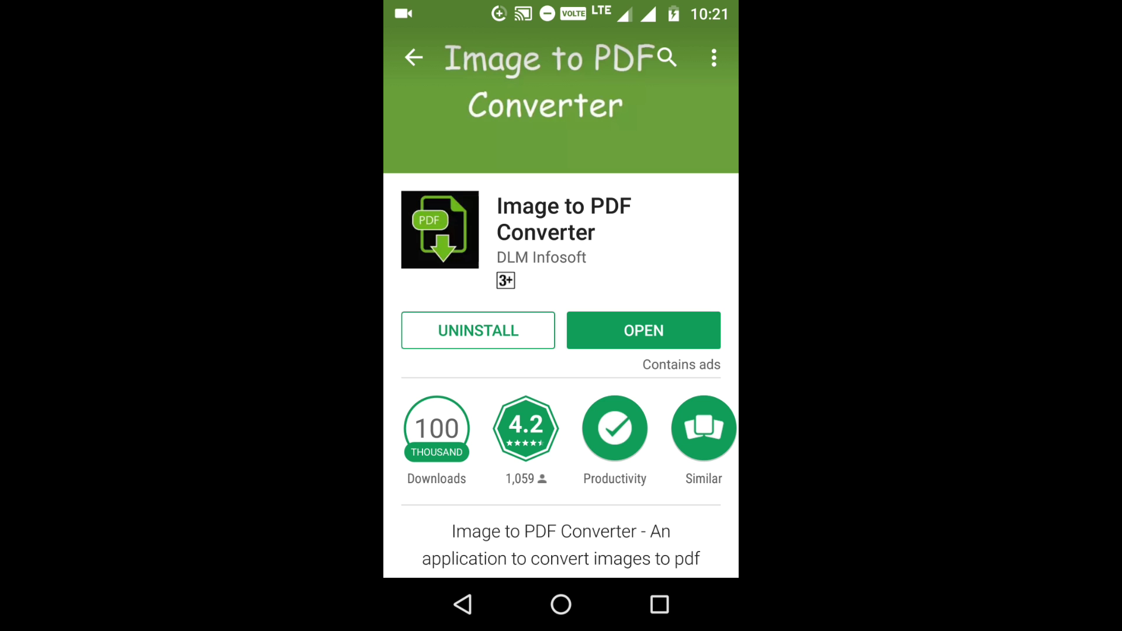
Launch the installed Image to PDF Converter from its Play Store listing
scroll(down, 3)
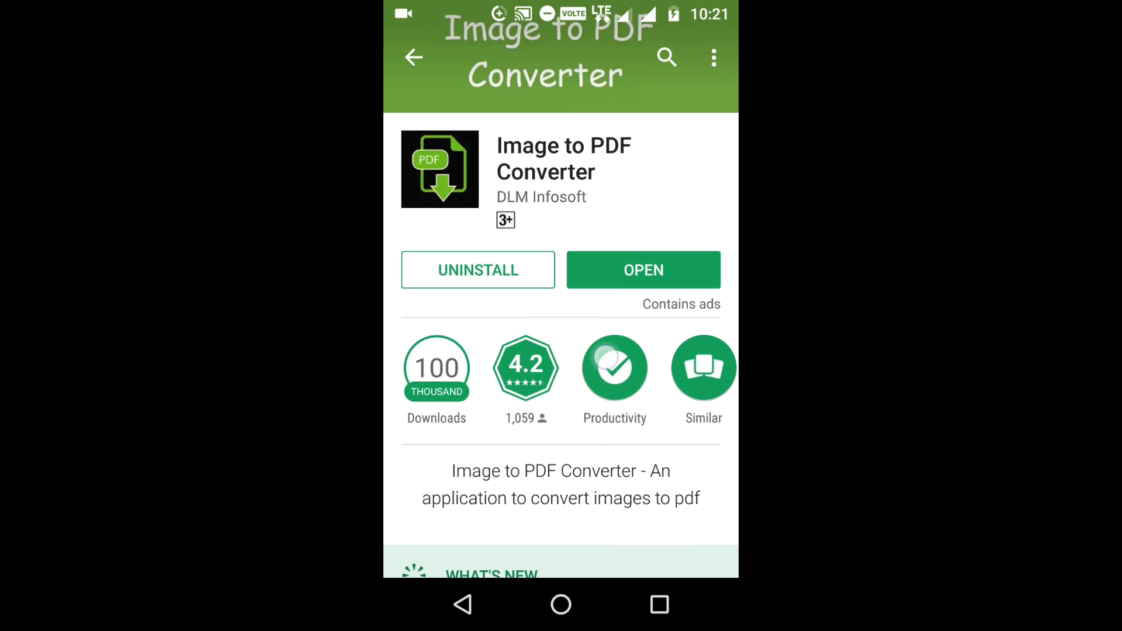
scroll(down, 3)
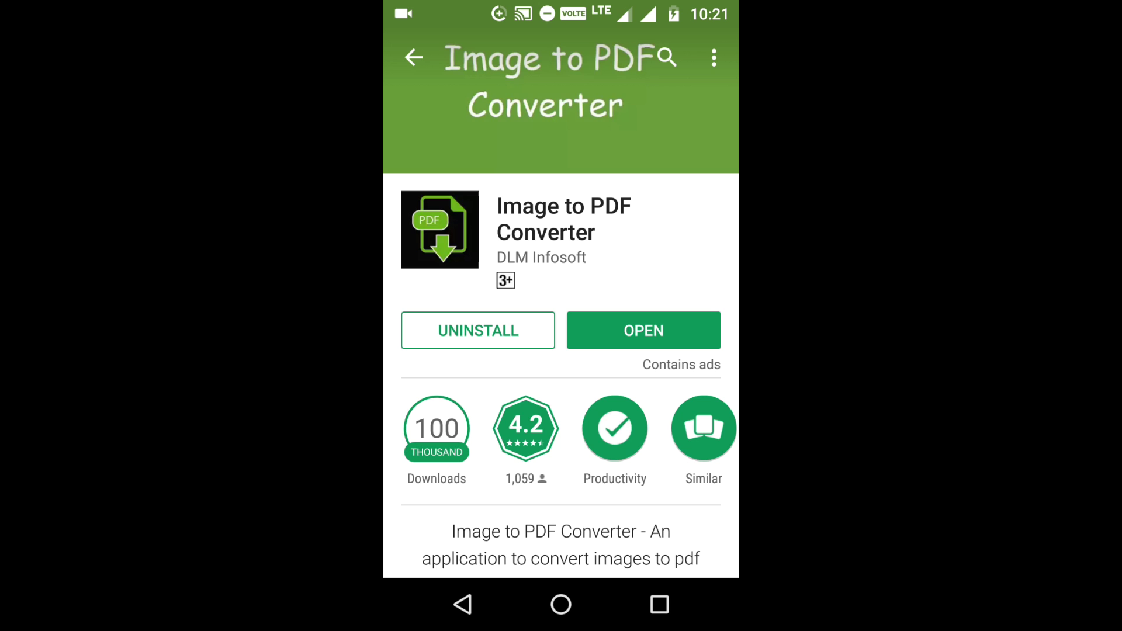
click(643, 329)
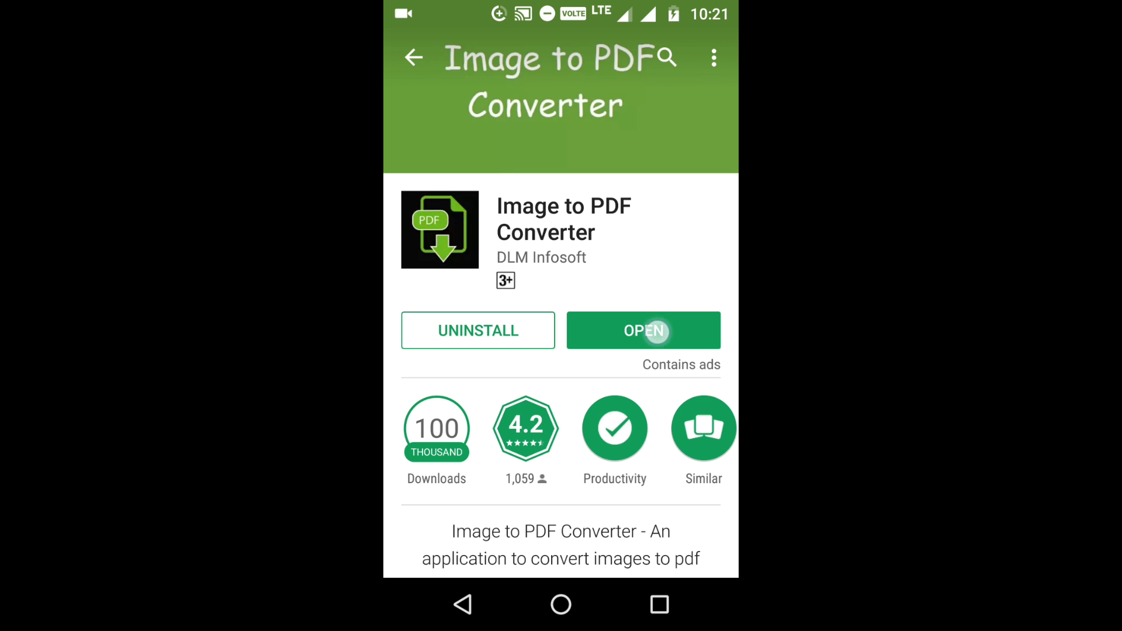
click(643, 331)
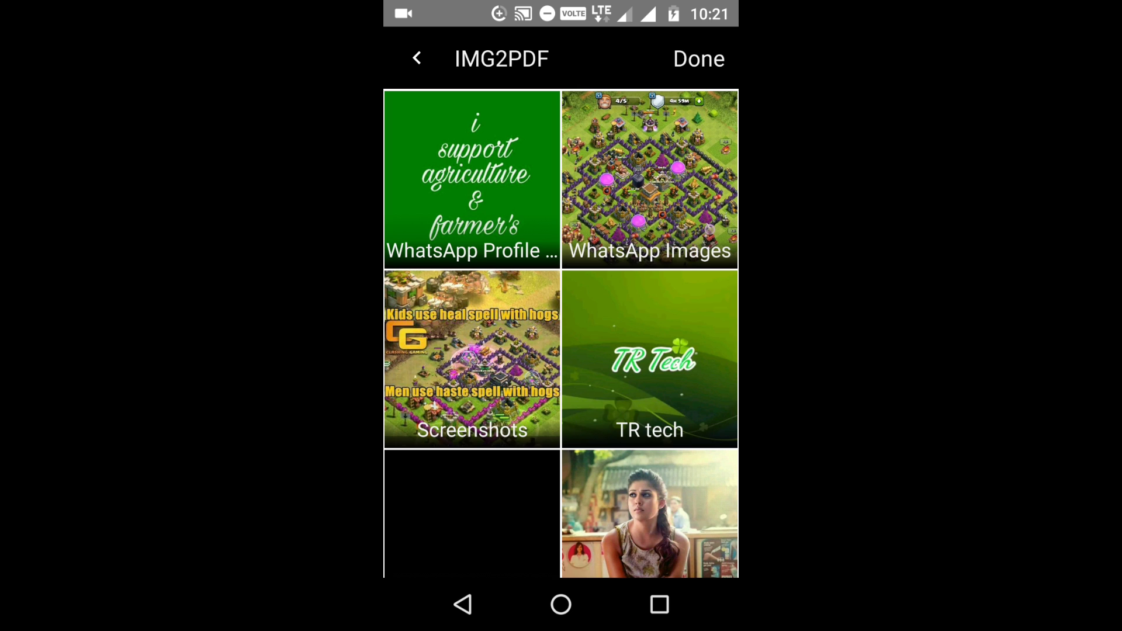
Add the TR Tech logo image to the conversion list and start creating its PDF
click(698, 59)
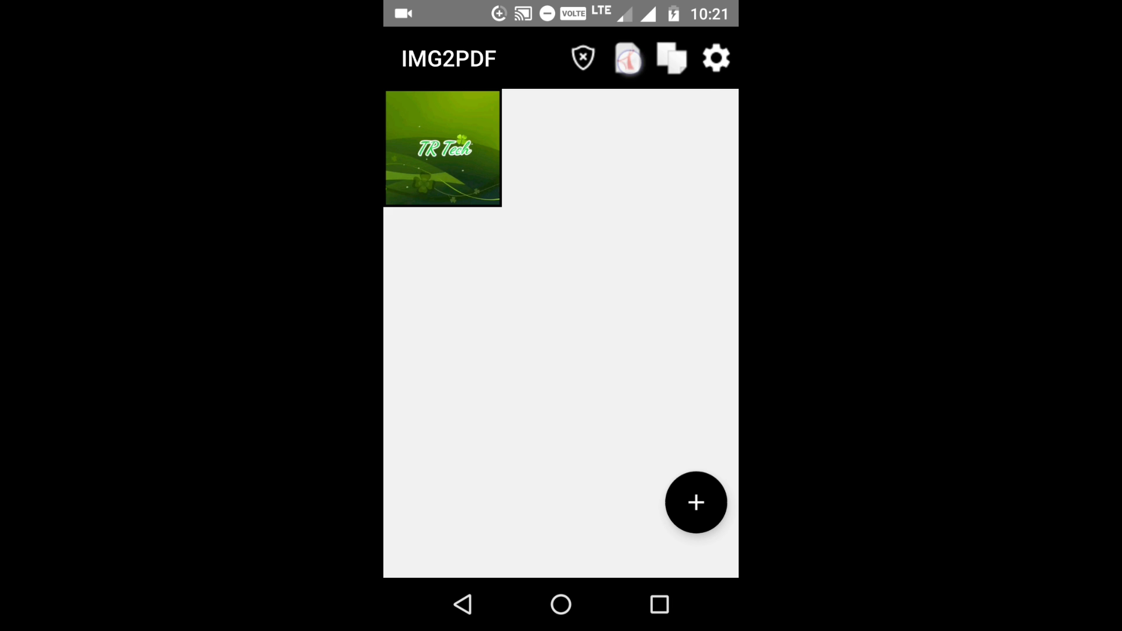
click(695, 502)
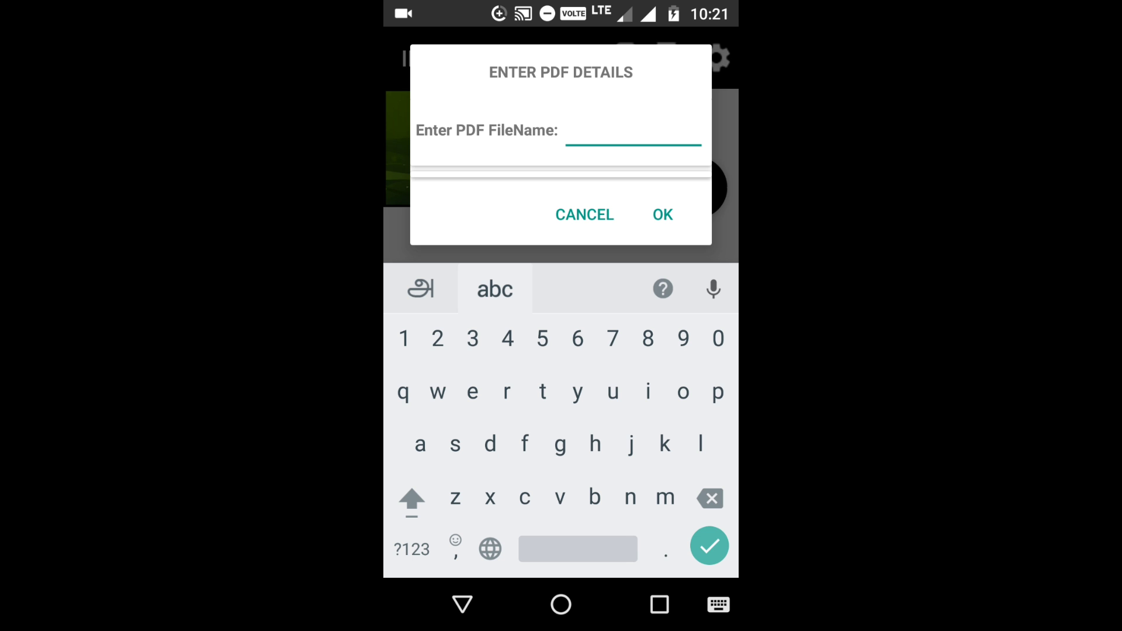
Name the PDF 'tr tech' and create it, dismissing the advertisement afterwards
text(tr)
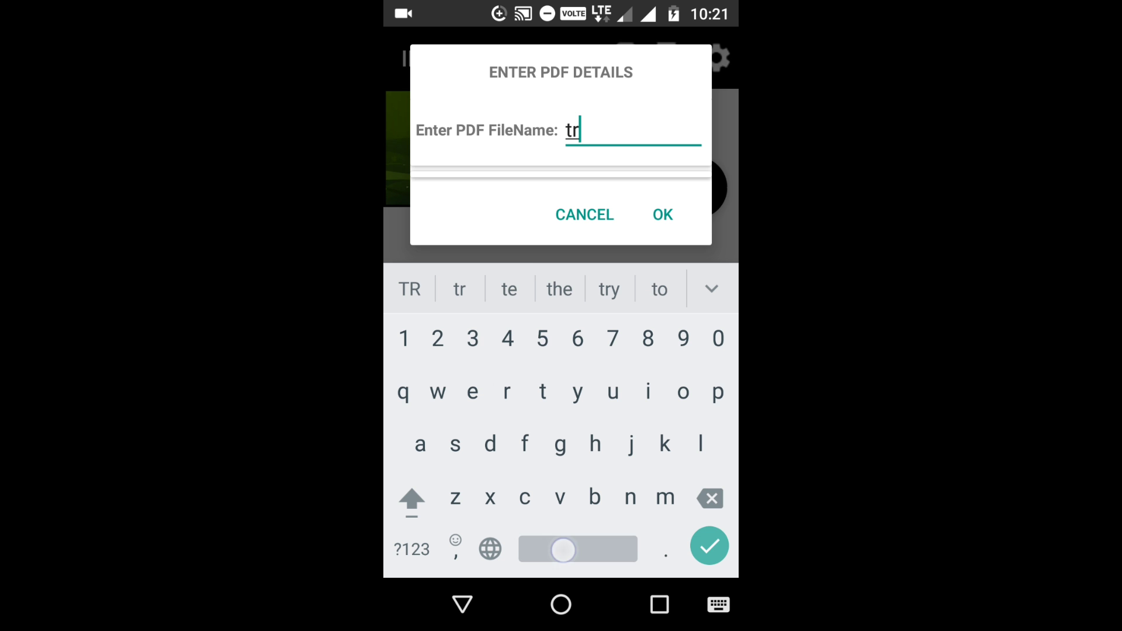
text(tech)
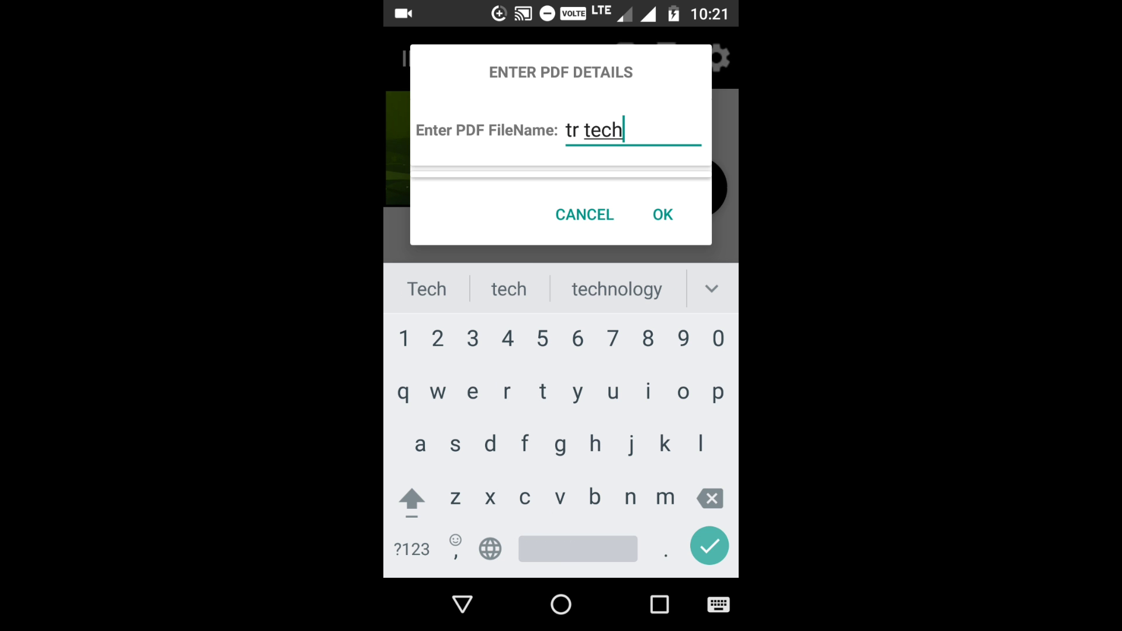
click(660, 215)
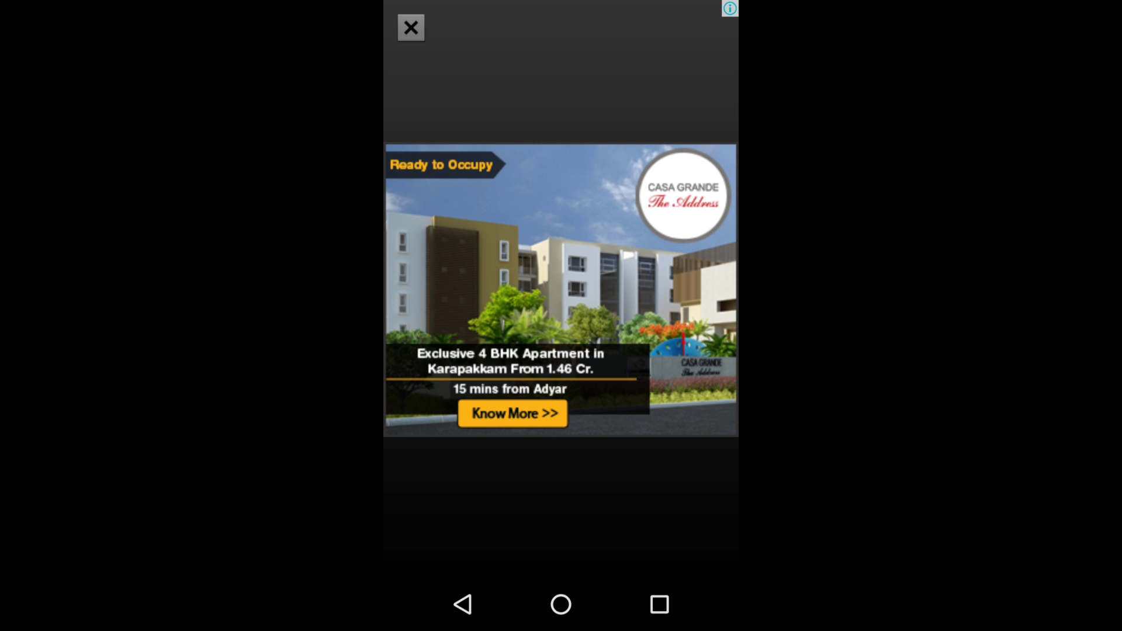
click(411, 27)
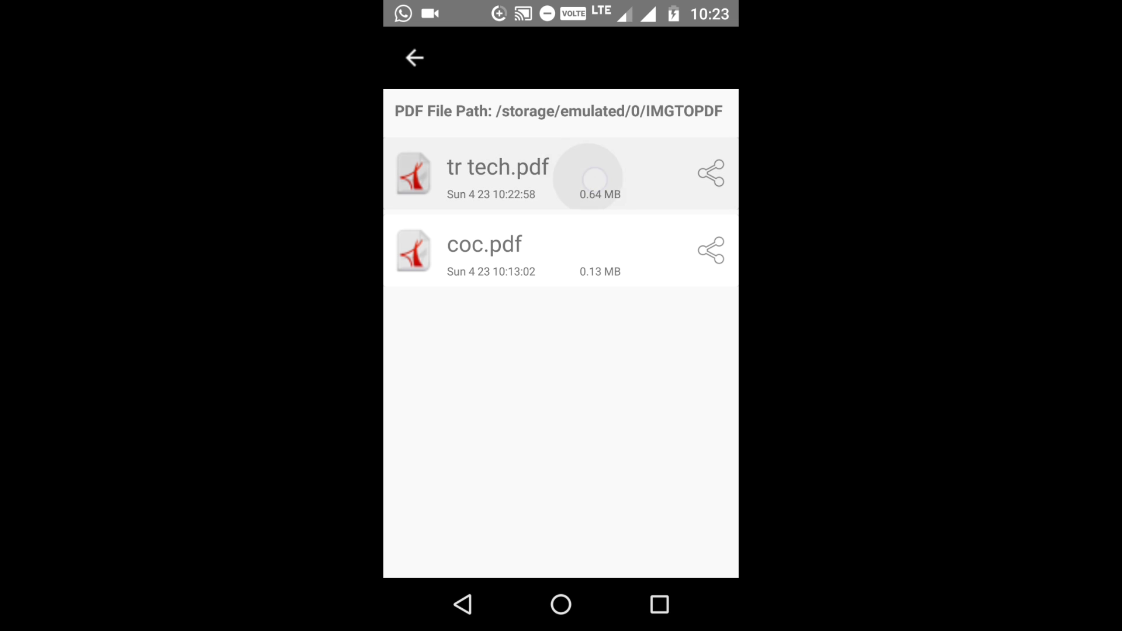
View tr tech.pdf in Drive PDF Viewer just this once
click(497, 175)
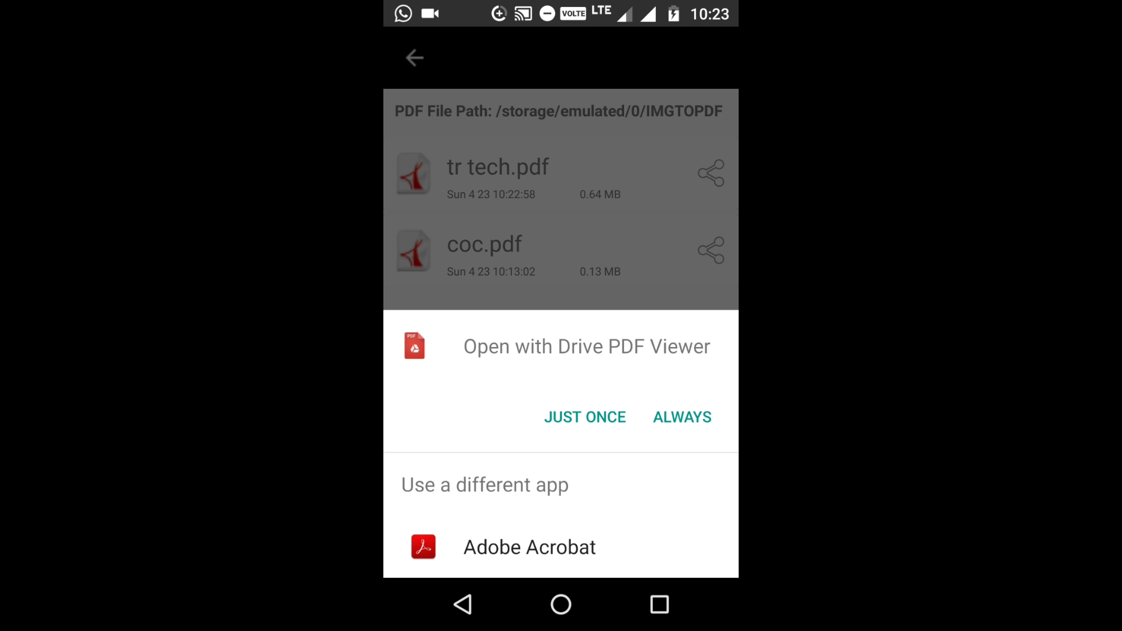
click(585, 418)
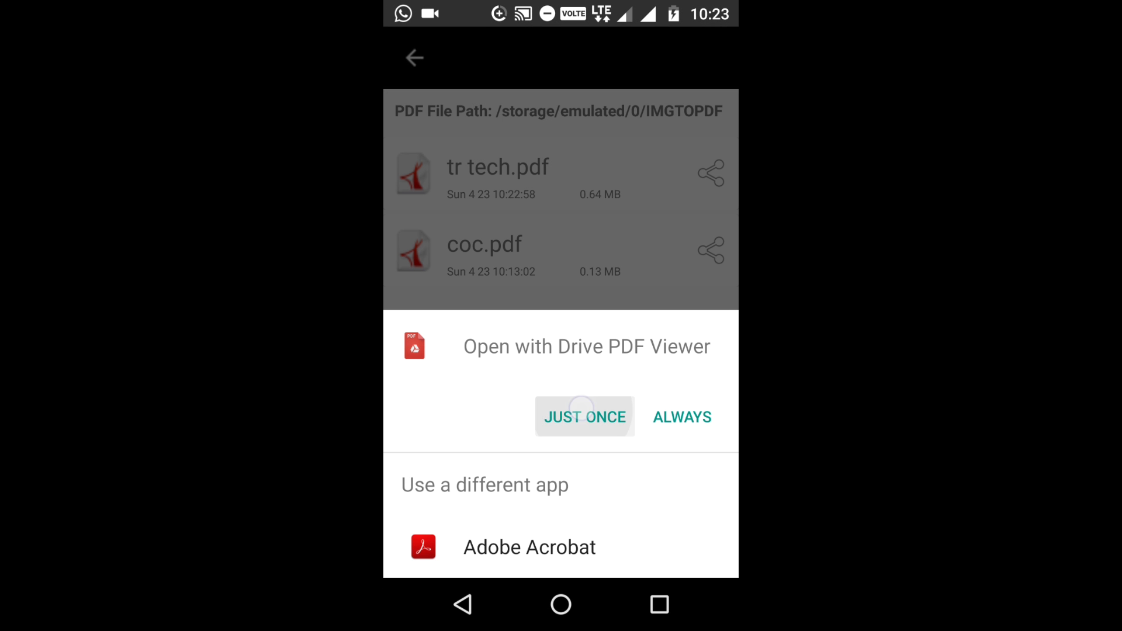
click(585, 417)
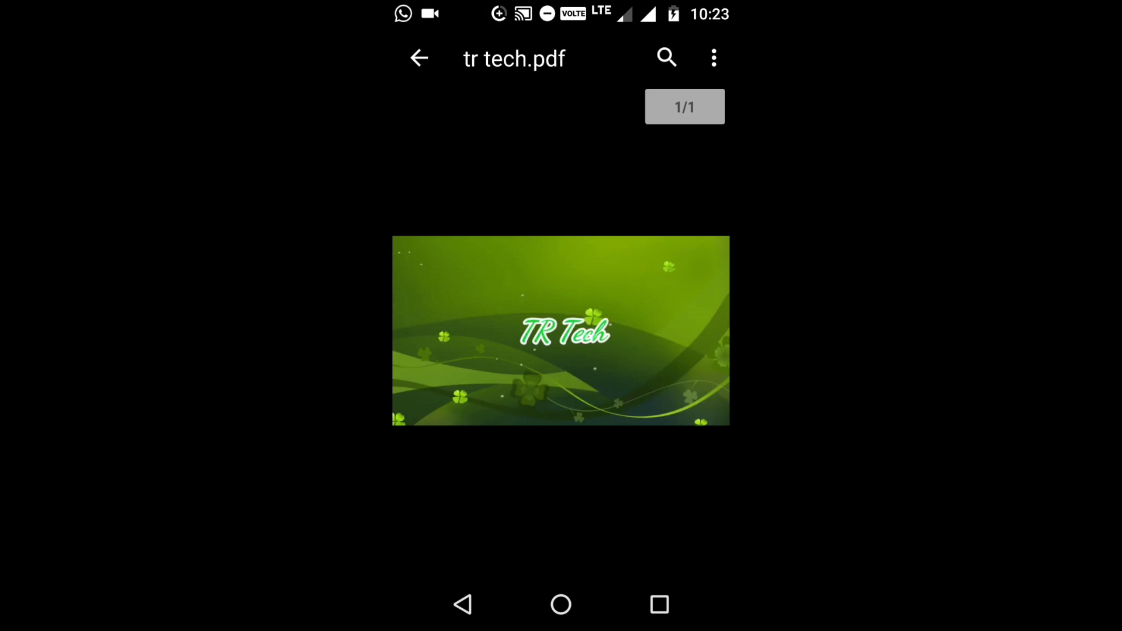